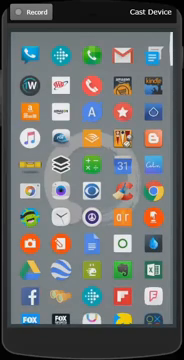
{"action": "scroll", "scroll_direction": "down", "scroll_amount": 3}
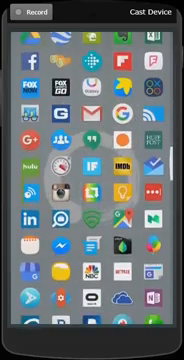
{"action": "scroll", "scroll_direction": "down", "scroll_amount": 3}
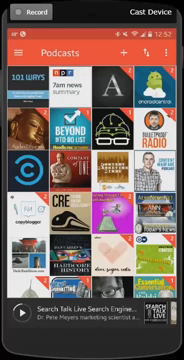
{"action": "scroll", "scroll_direction": "down", "scroll_amount": 3}
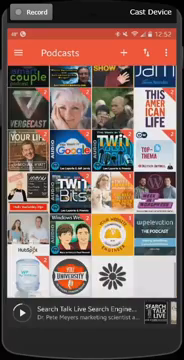